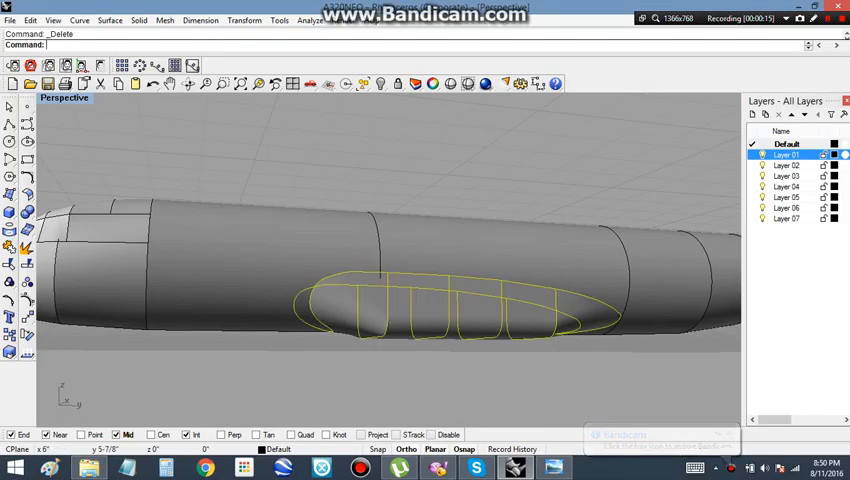
Step: Select the belly fairing surface so the surrounding fuselage can be cleared away
left_click(780, 144)
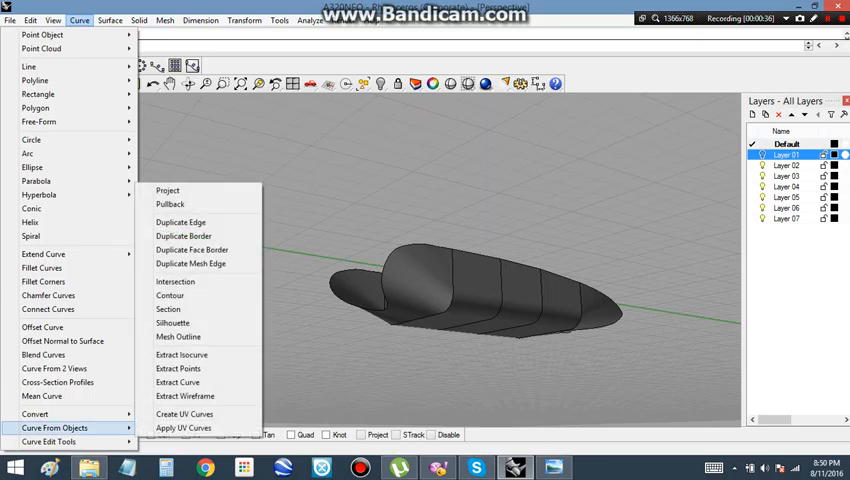
mouse_move(190, 264)
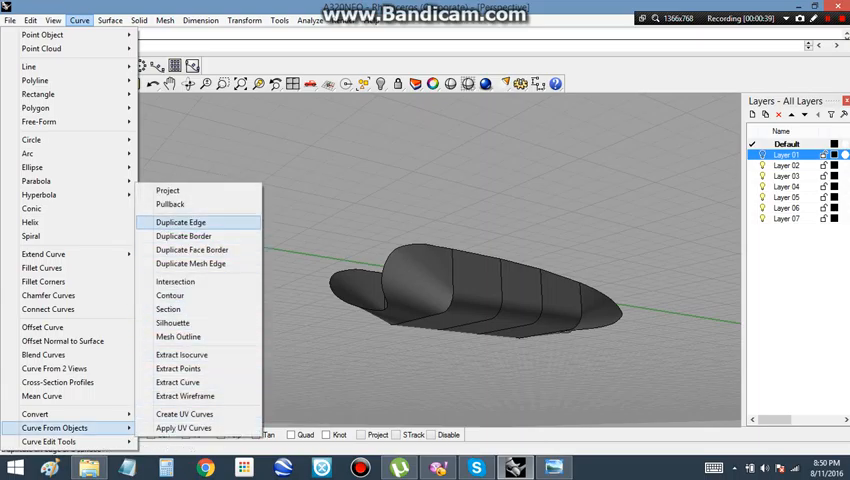
Step: Duplicate the fairing's edge as a curve with DupEdge, choosing the surface edge among overlapping candidates
left_click(180, 222)
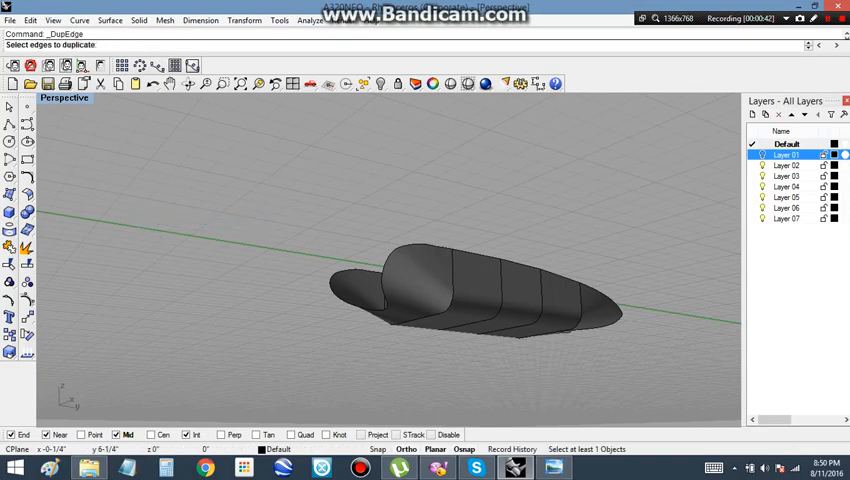
left_click(416, 290)
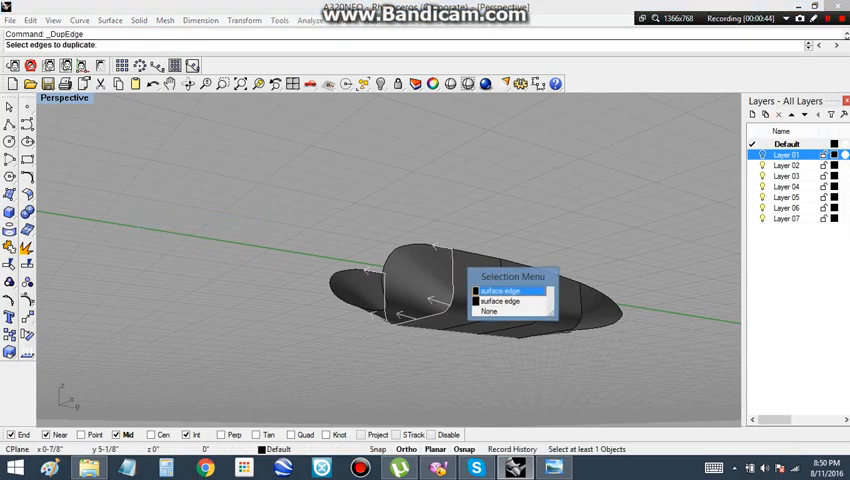
left_click(500, 290)
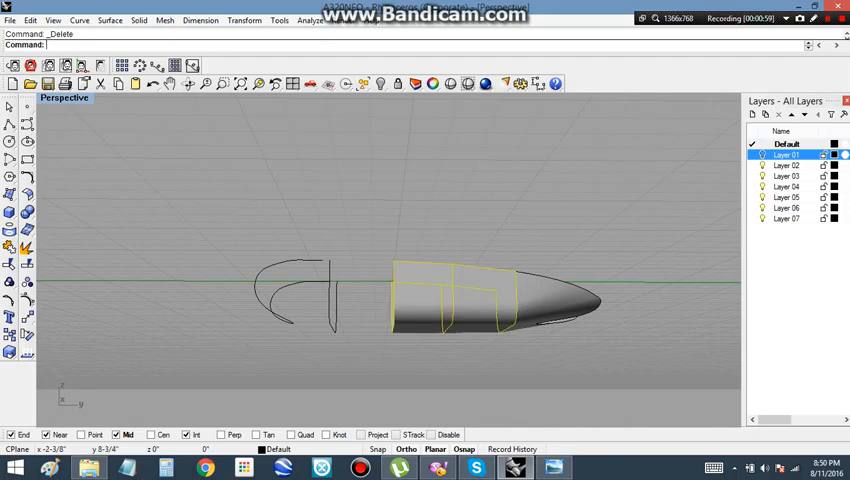
Step: Move the selected fairing pieces onto another layer via Change Object Layer
right_click(788, 154)
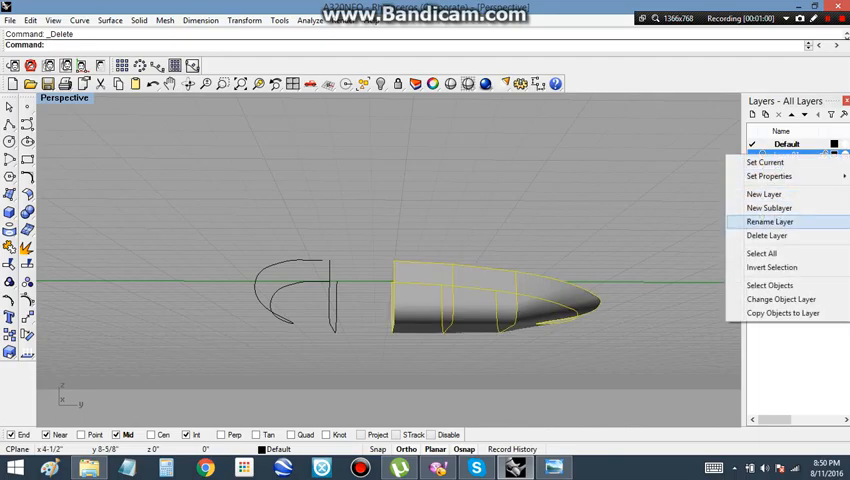
mouse_move(784, 300)
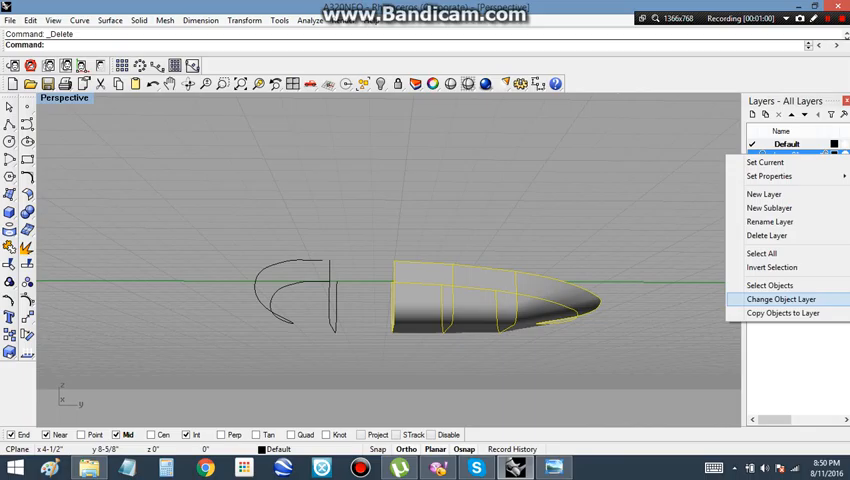
left_click(780, 300)
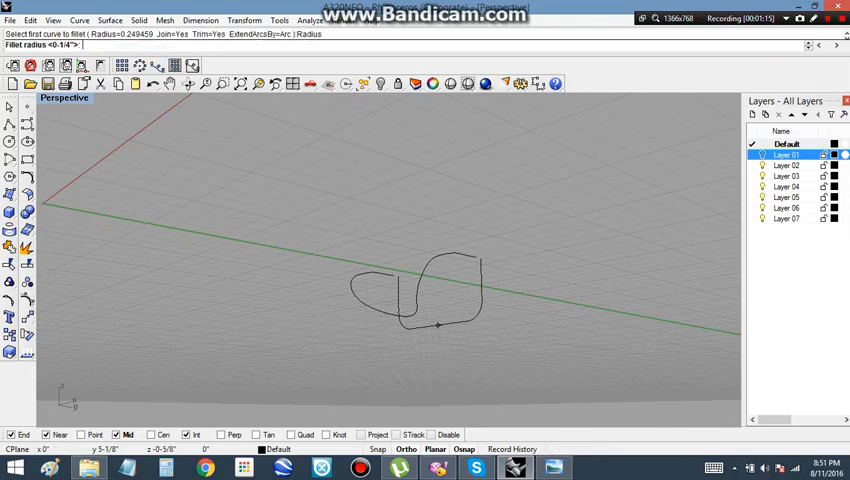
Step: Fillet the fairing profile curve corners, then close the A320 reference photo
left_click(438, 316)
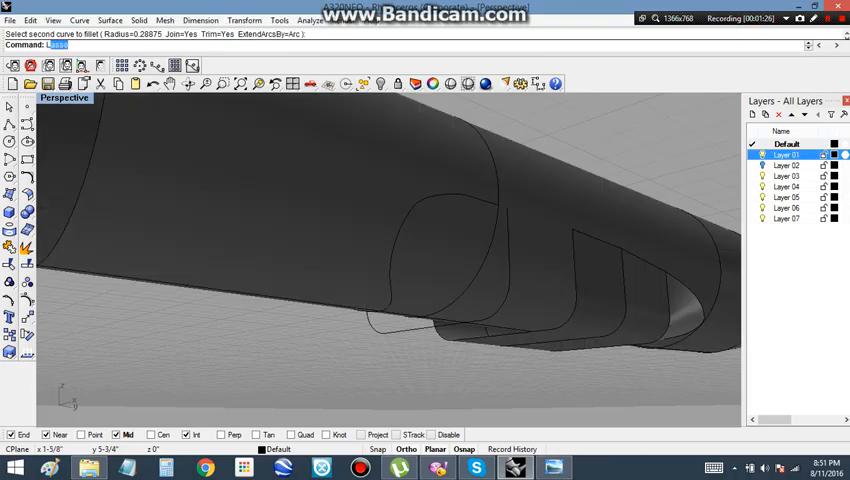
key("Enter")
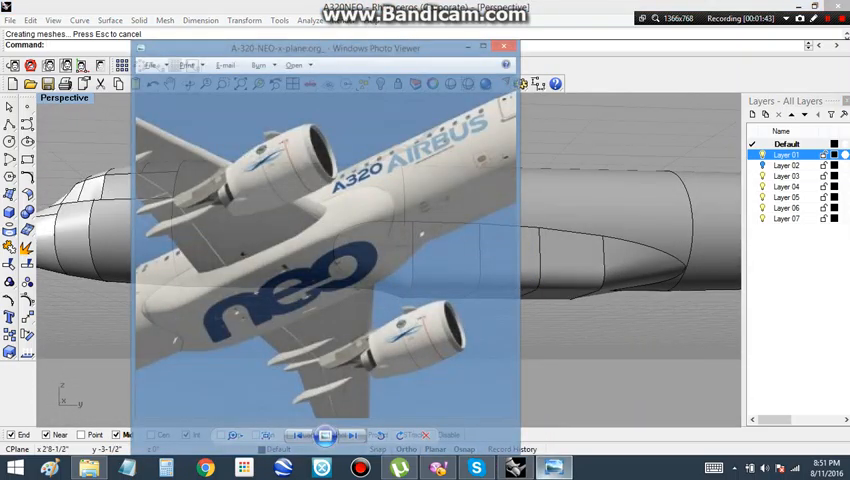
left_click(508, 46)
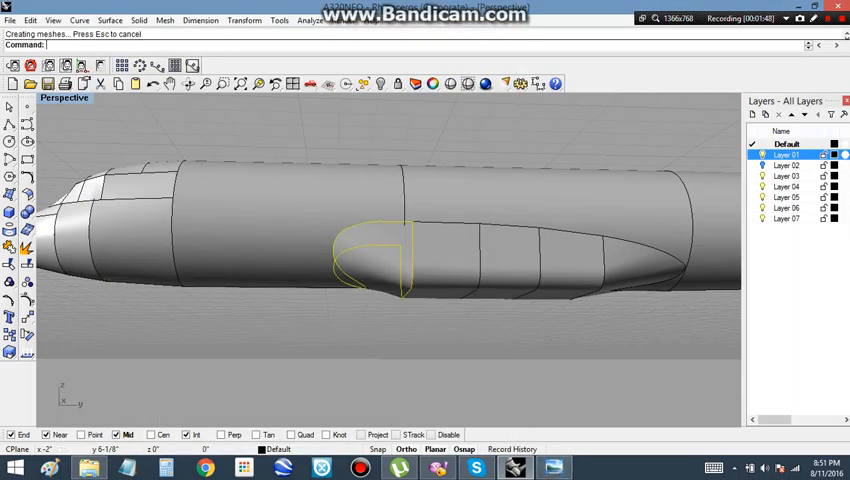
Step: Delete the fuselage surfaces and undo to return to the four-viewport layout with the fairing curves on the blueprints
key("Delete")
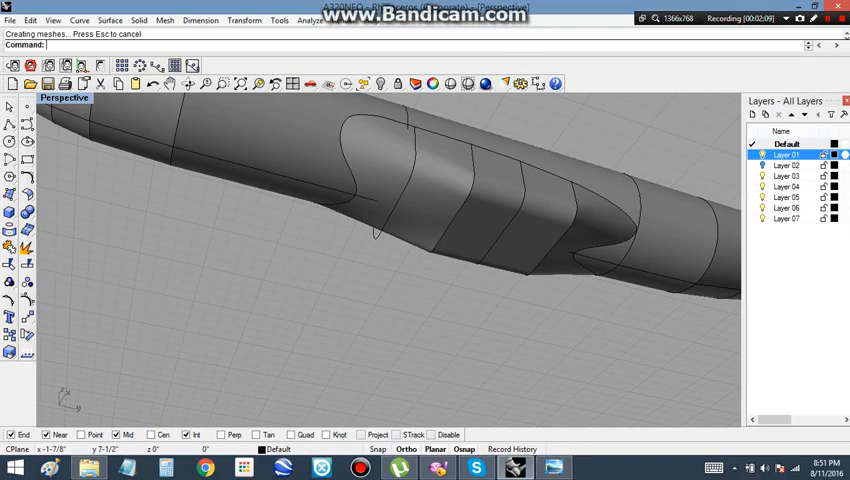
key("Ctrl+z")
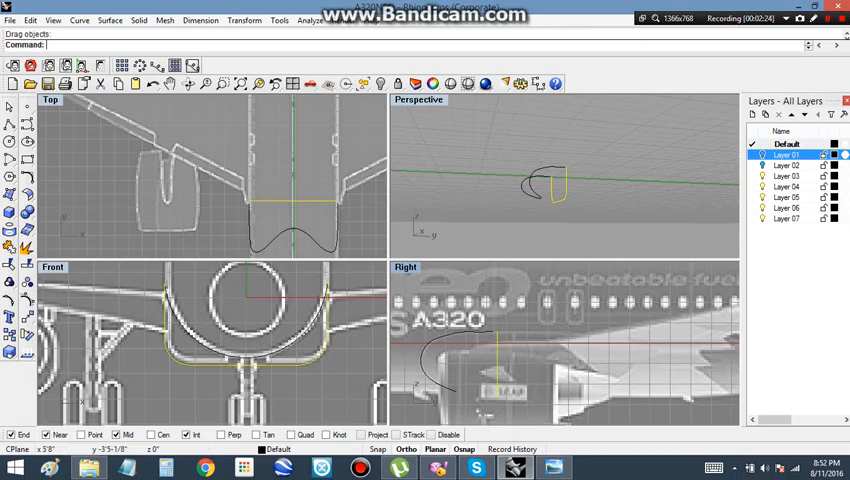
Step: Drag the profile curve into place and loft it, using the curve rather than the surface edge
left_click(788, 178)
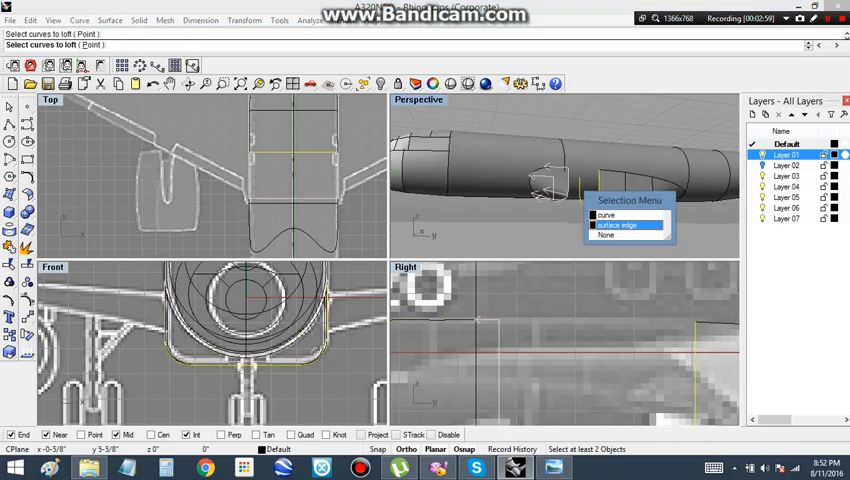
left_click(628, 224)
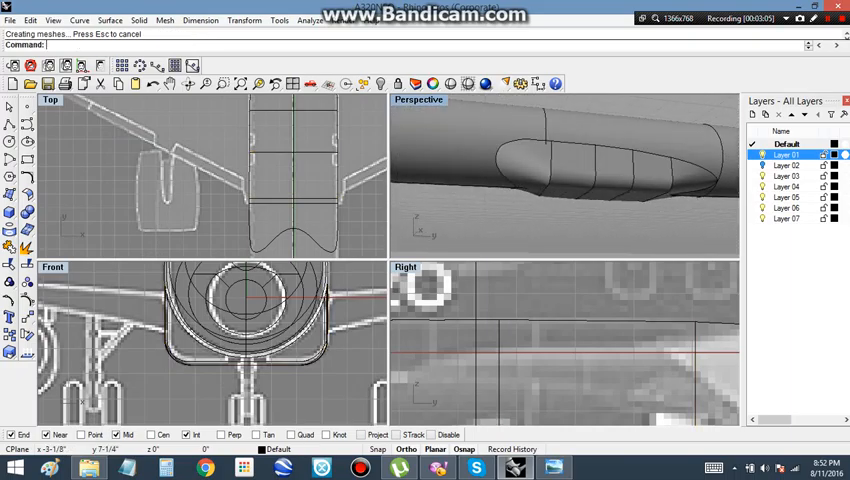
Step: Undo, then loft the two fairing curves into a Normal-style surface and confirm the loft options
key("ctrl+z")
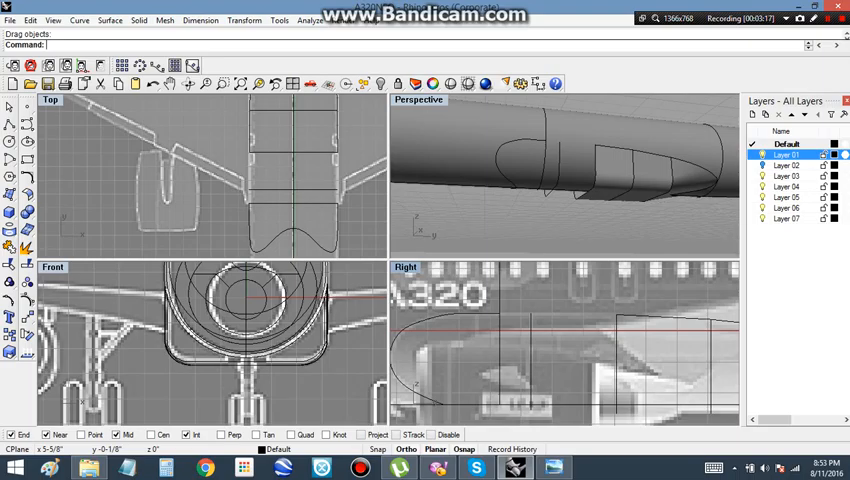
type("p")
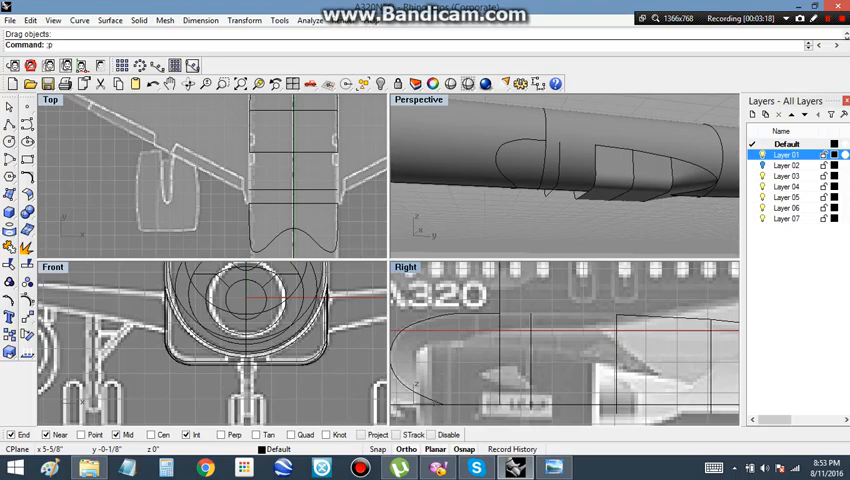
type("fy")
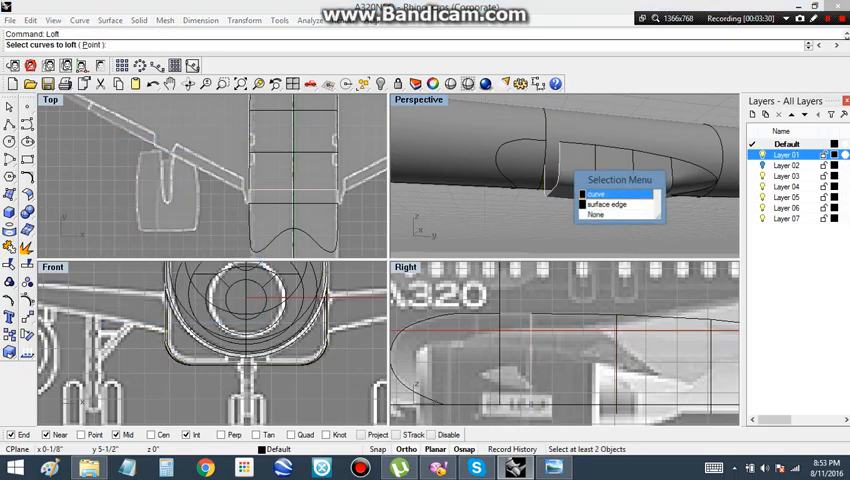
left_click(596, 192)
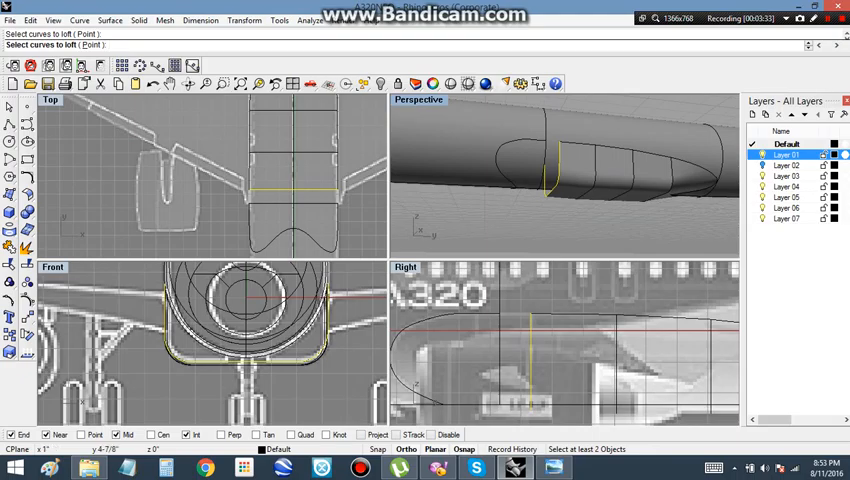
left_click(550, 176)
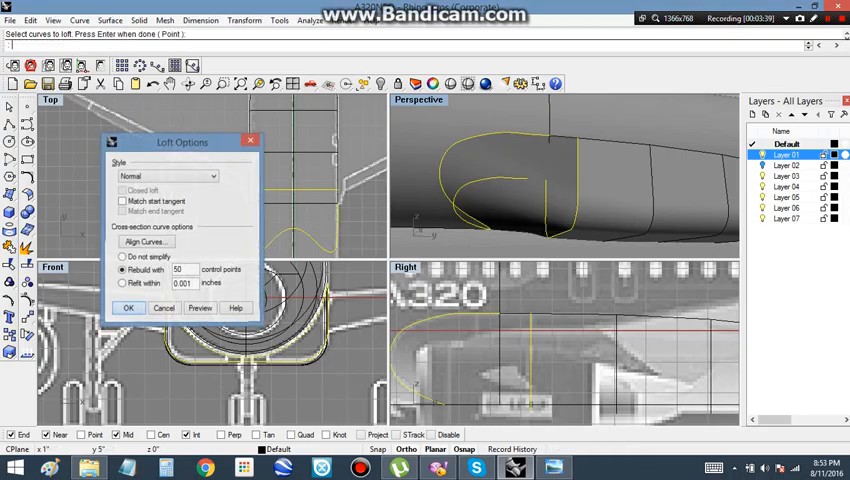
left_click(128, 308)
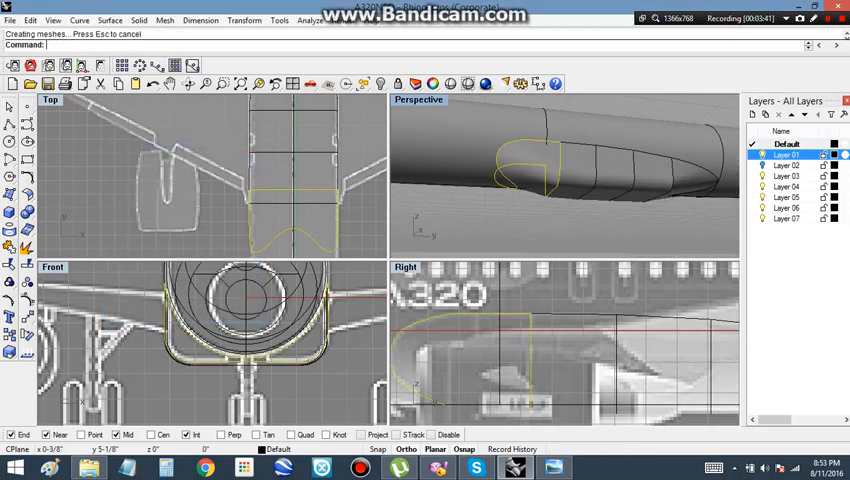
right_click(790, 156)
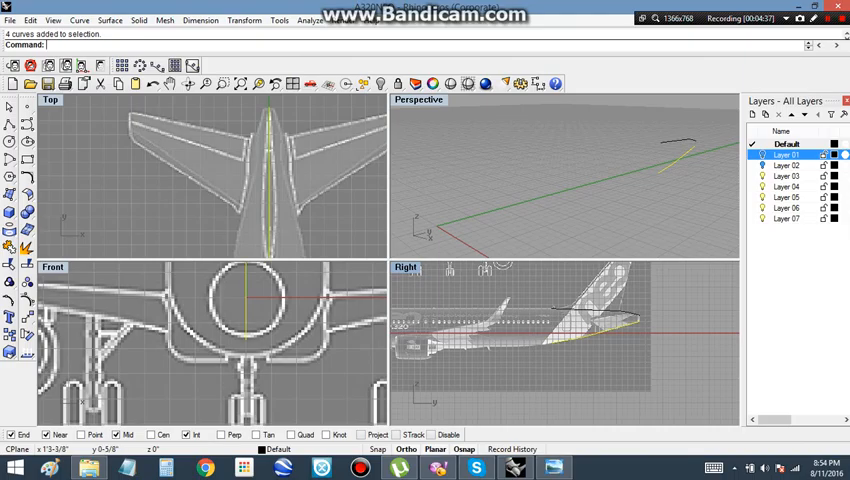
Step: Delete the previous curves before tracing the tail fin polyline over the side-view blueprint
key("Delete")
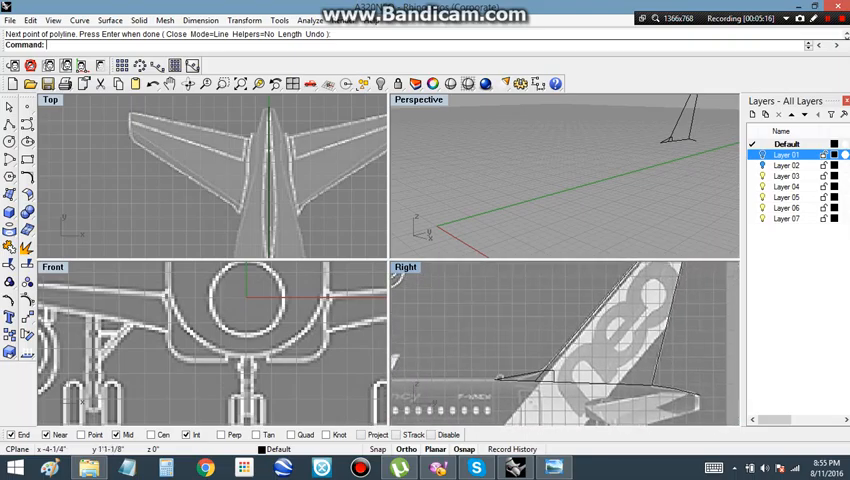
Step: Finish the vertical tail fin outline polyline in the Right viewport
left_click(12, 154)
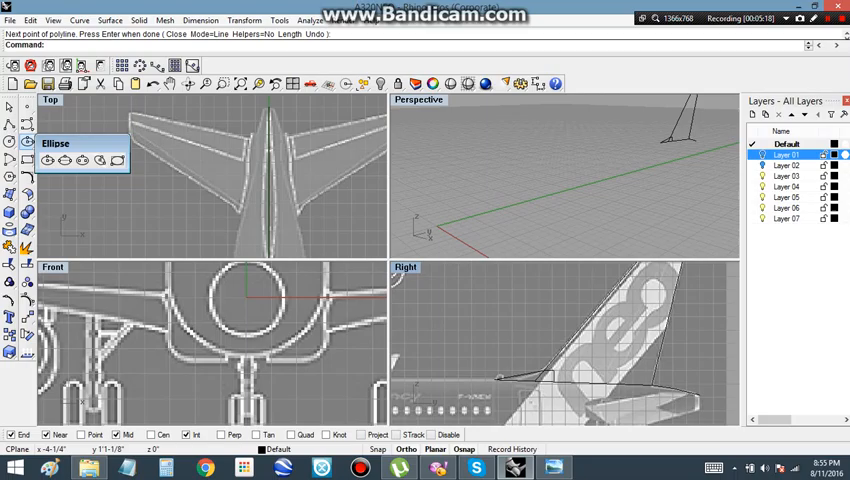
mouse_move(60, 162)
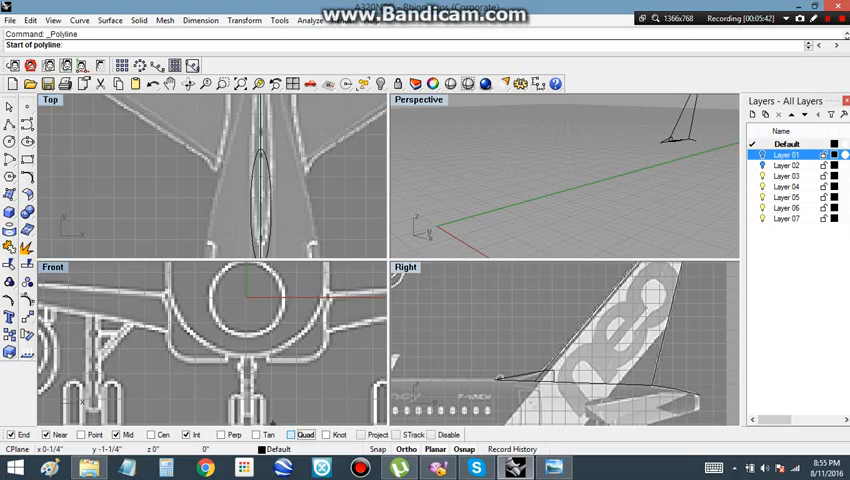
Step: Place the first points of the fin root cross-section polyline over the top-view blueprint
left_click(250, 208)
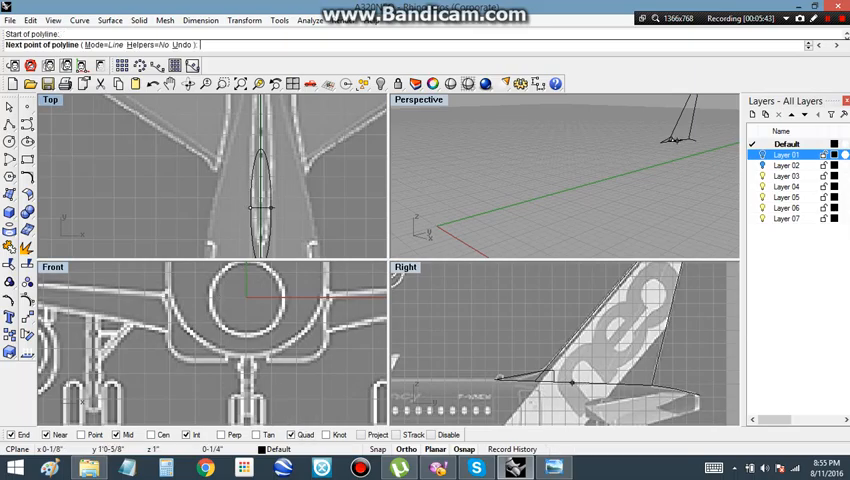
left_click(262, 216)
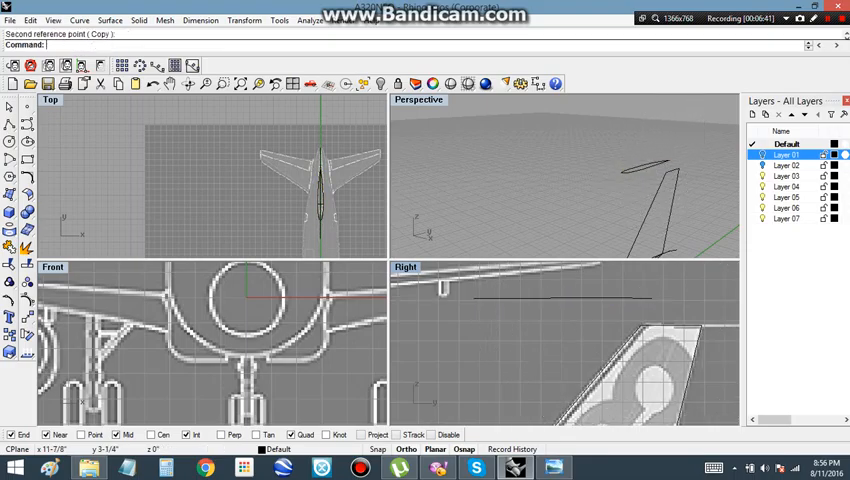
Step: Enter 'Okan' and 'P' at the command line while copying the section to the fin tip and starting Project
type("Okan")
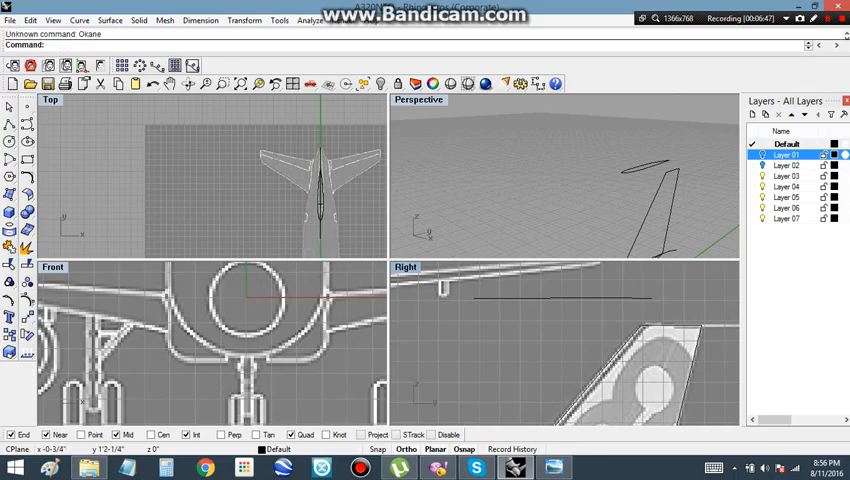
type("P")
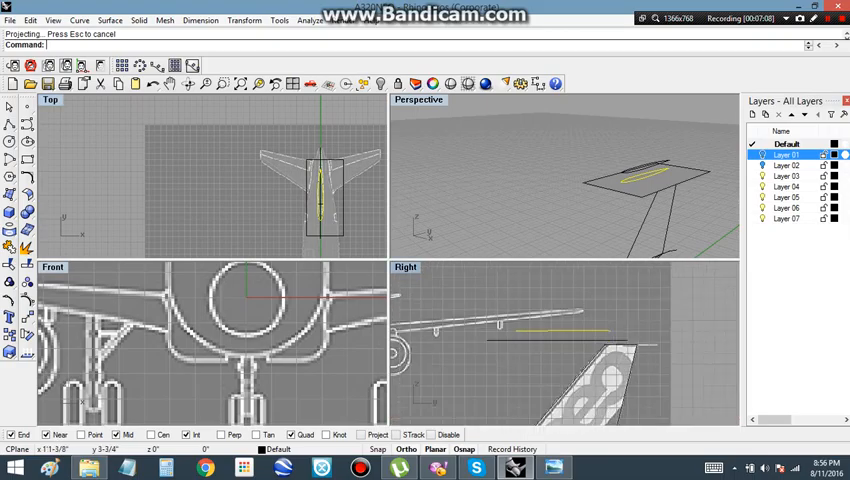
Step: Confirm the projected fin curves and loft the joined sections into the vertical tail fin
key("Delete")
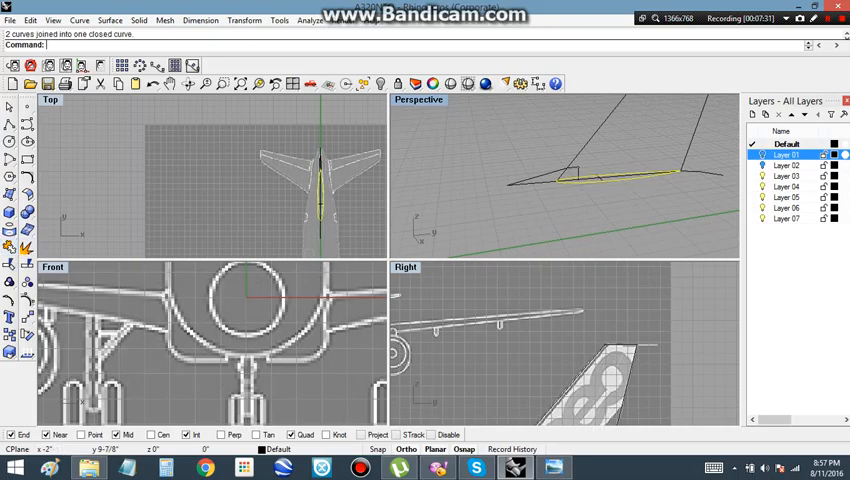
type("Loft")
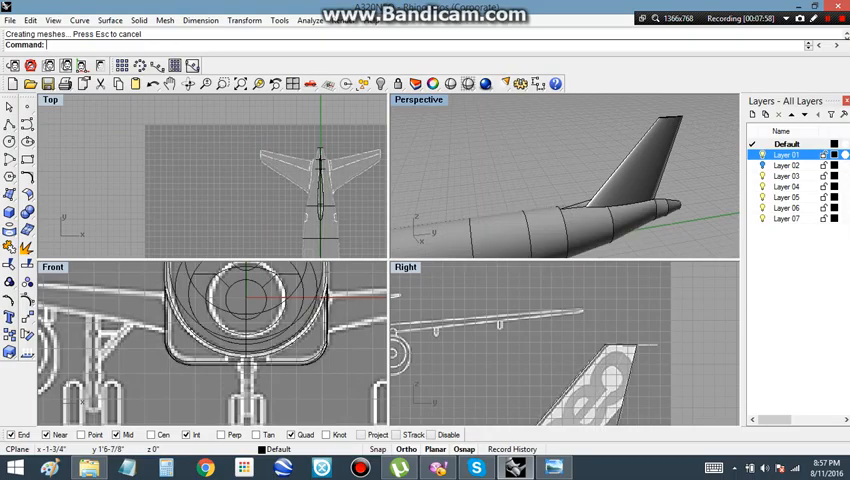
Step: Hide the lofted tail fin surface so only its guide curves remain visible
left_click(788, 172)
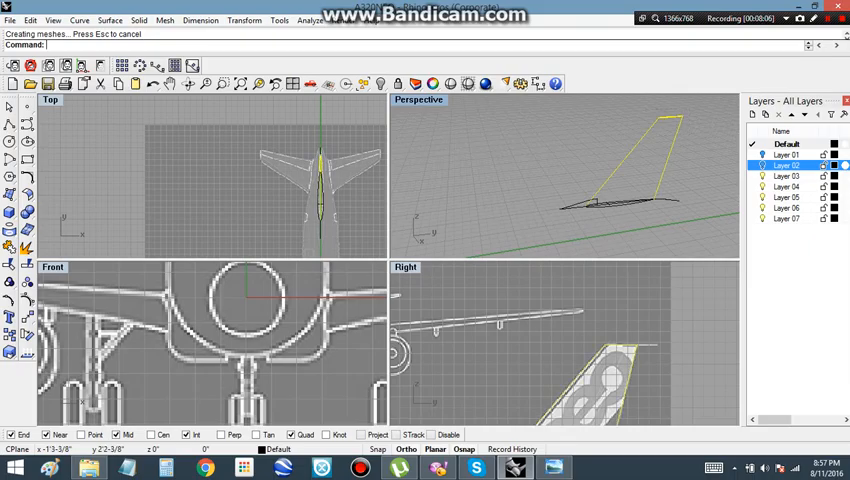
key("Delete")
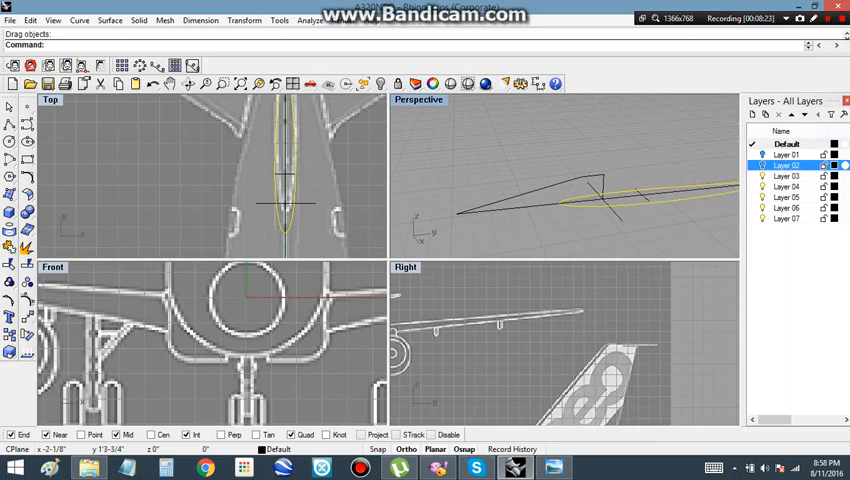
mouse_move(784, 168)
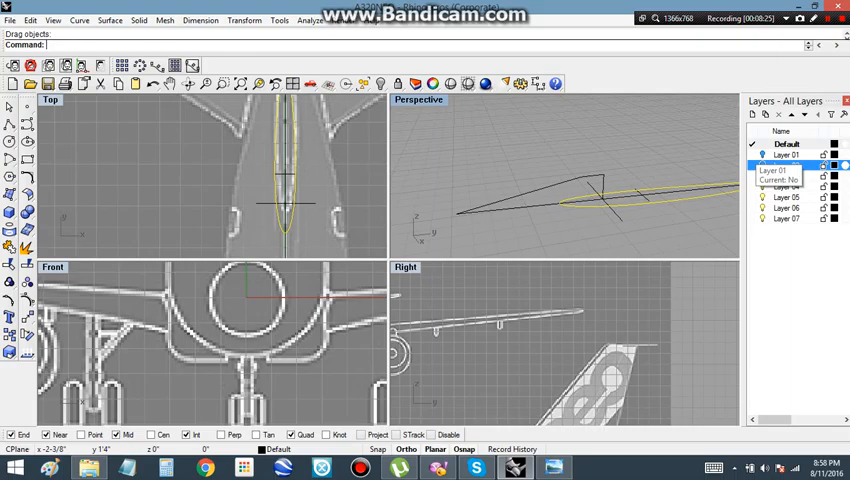
Step: Move the fin objects to their own layer via the layer's context menu
right_click(800, 164)
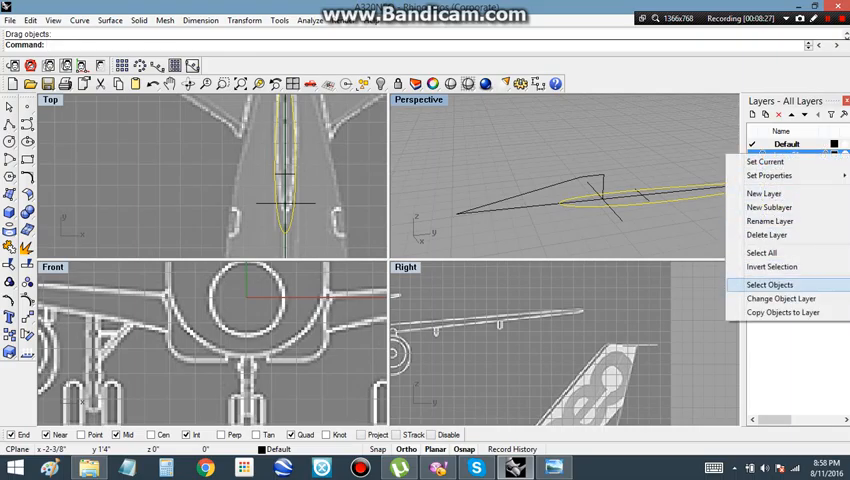
mouse_move(780, 300)
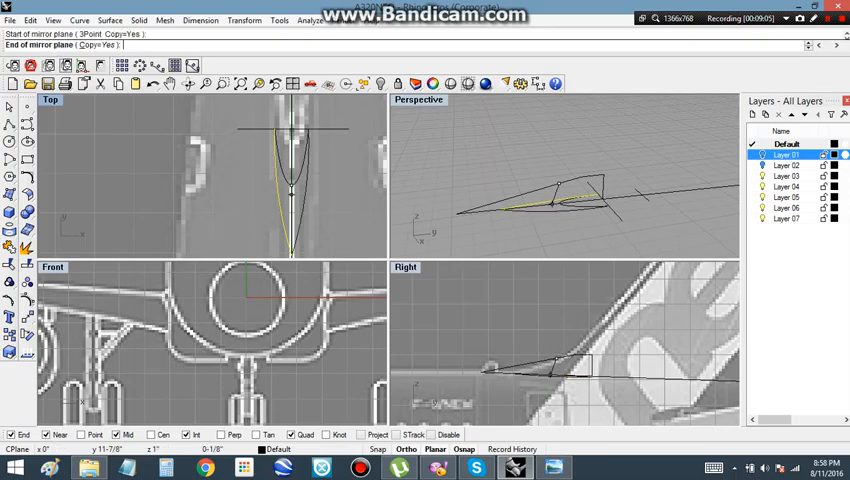
Step: Set the mirror plane's second point on the fuselage centre line in Top view
left_click(290, 200)
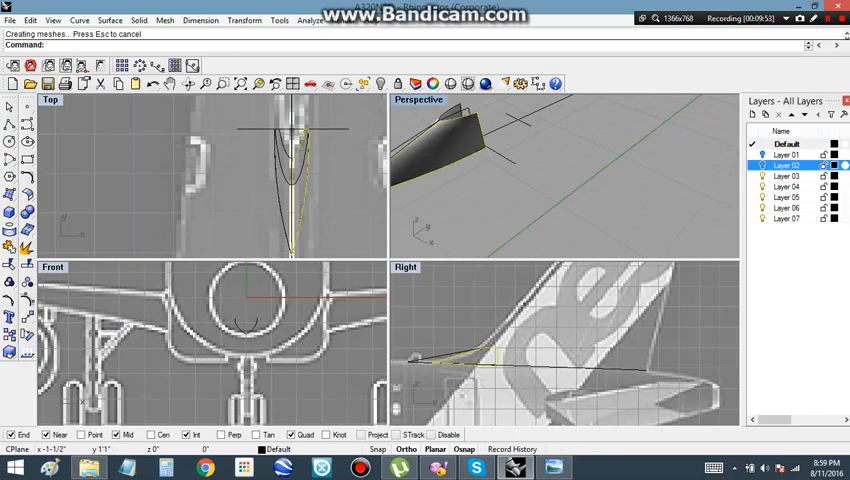
Step: Undo the loft, removing the tail surface and keeping its profile curves
key("Ctrl+z")
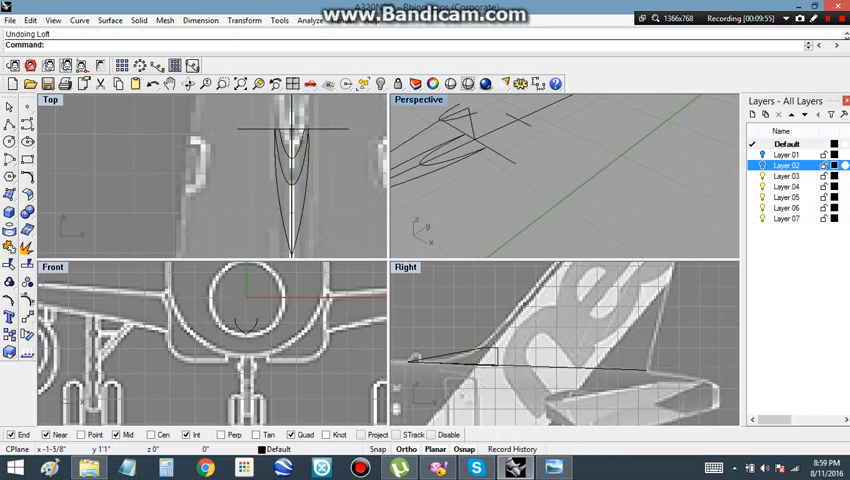